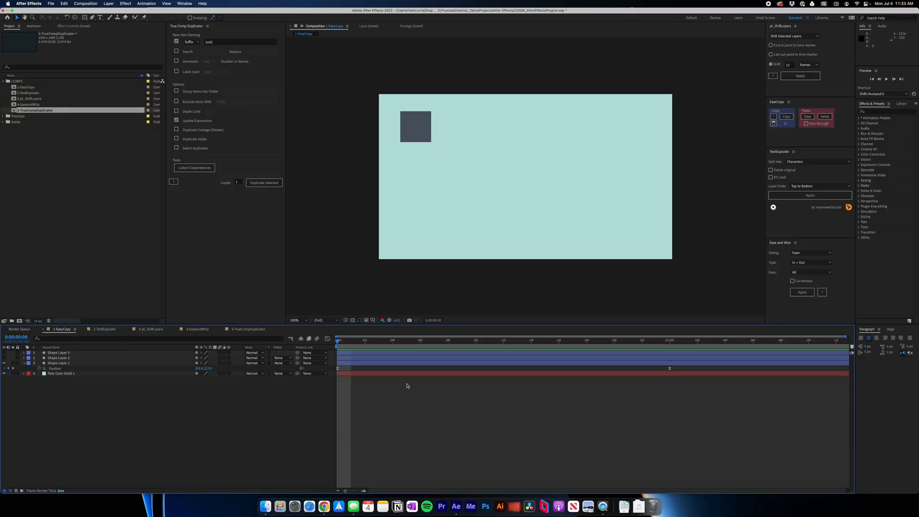
mouse_move(413, 387)
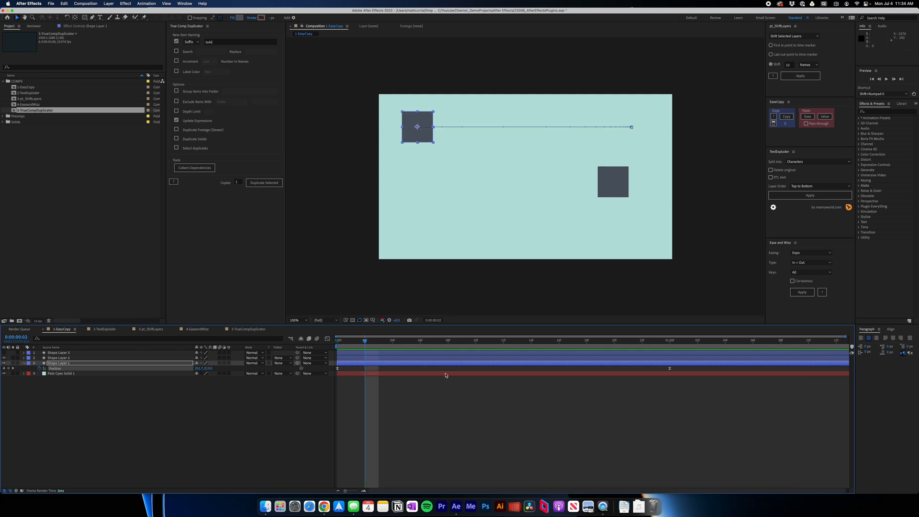
Copy the first square's easing with EasyCopy and paste it onto the other squares' keyframes, then preview.
click(59, 358)
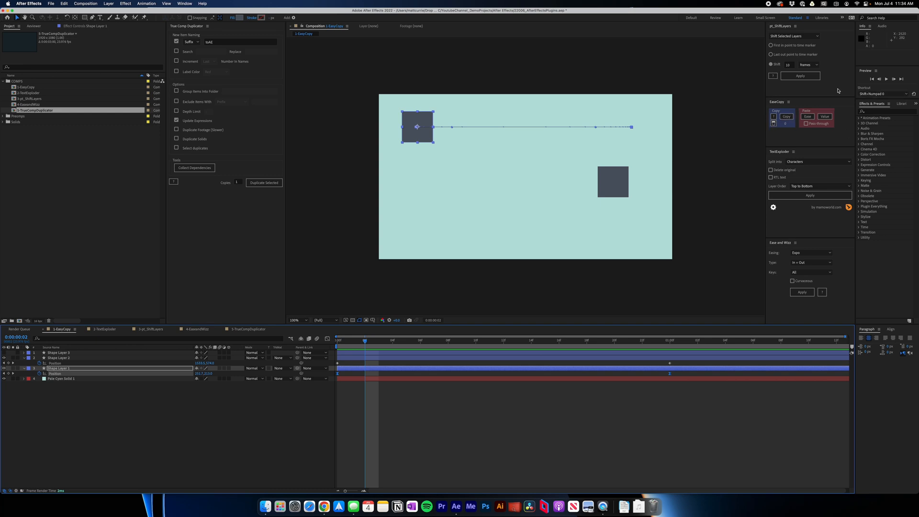
click(787, 116)
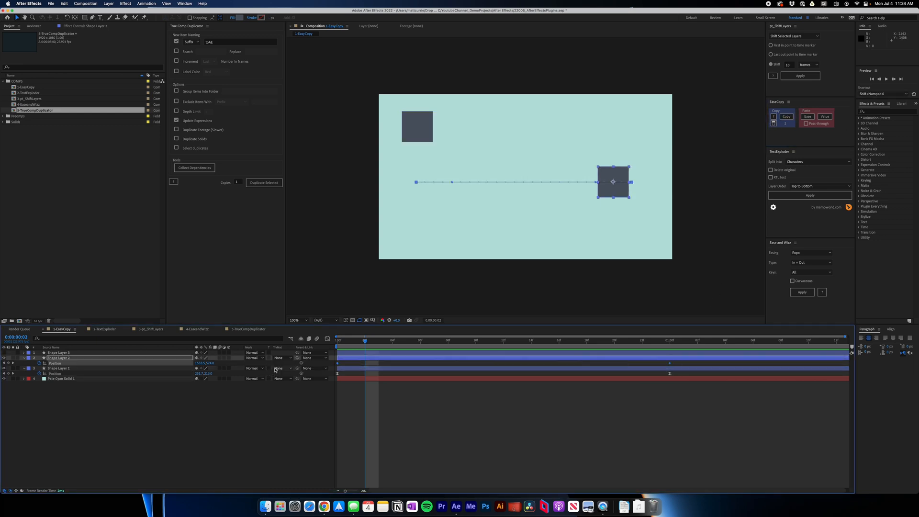
click(808, 116)
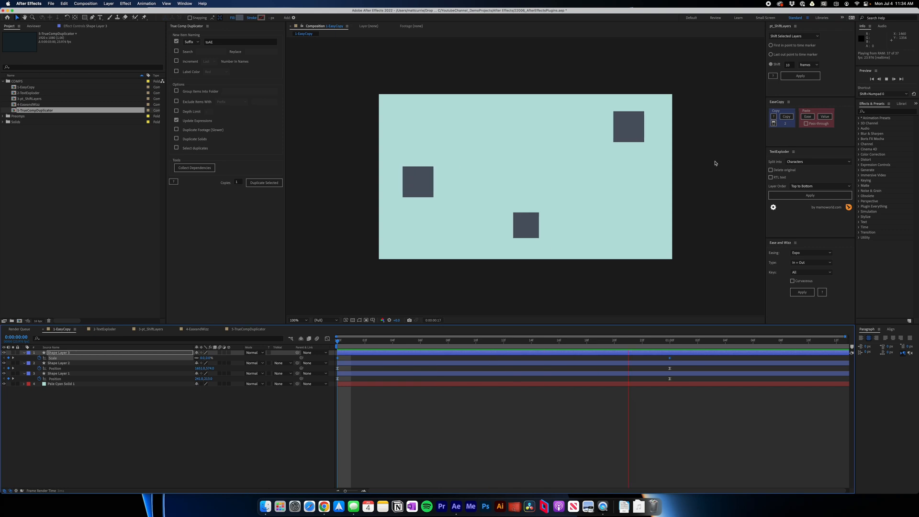
click(808, 117)
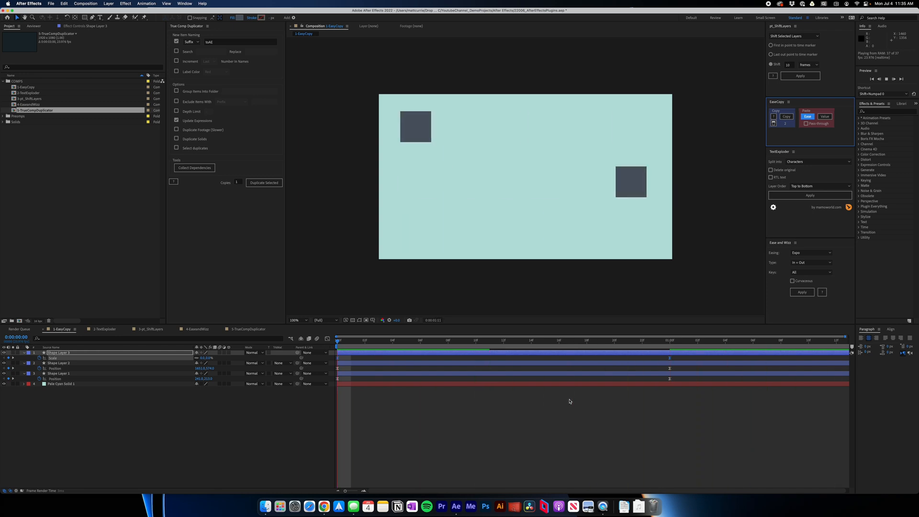
Open the 2-TextExploder comp showing the EXPLODE THIS TEXT layer over the dark red solid.
click(476, 340)
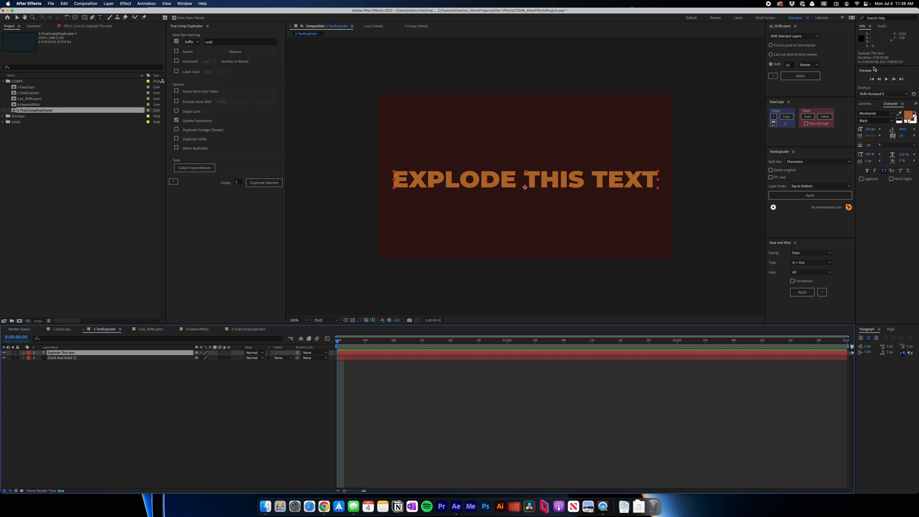
Split the title into word layers with TextExploder and stagger each word's Position keyframes a few frames apart.
click(813, 161)
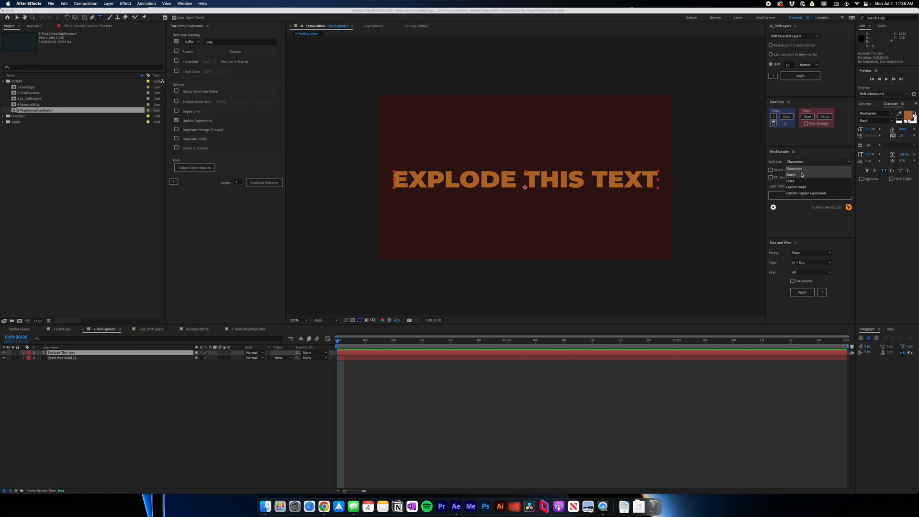
click(792, 175)
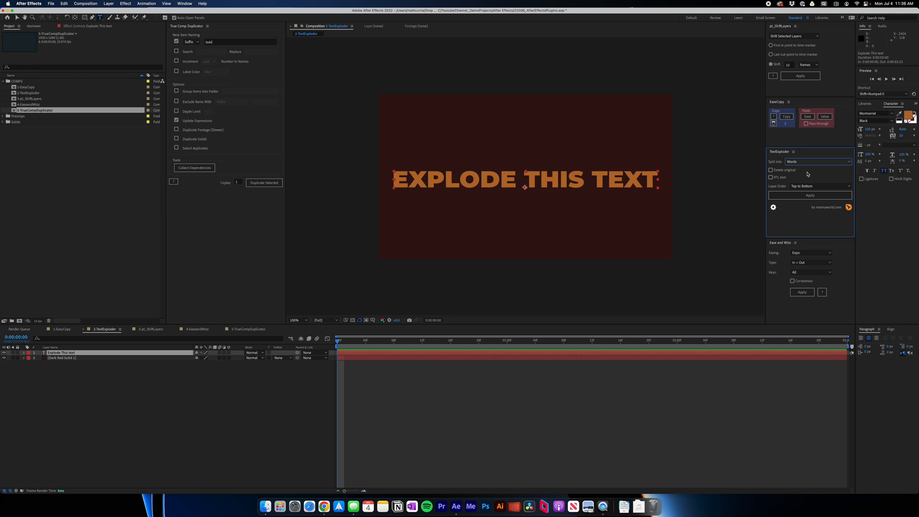
click(809, 195)
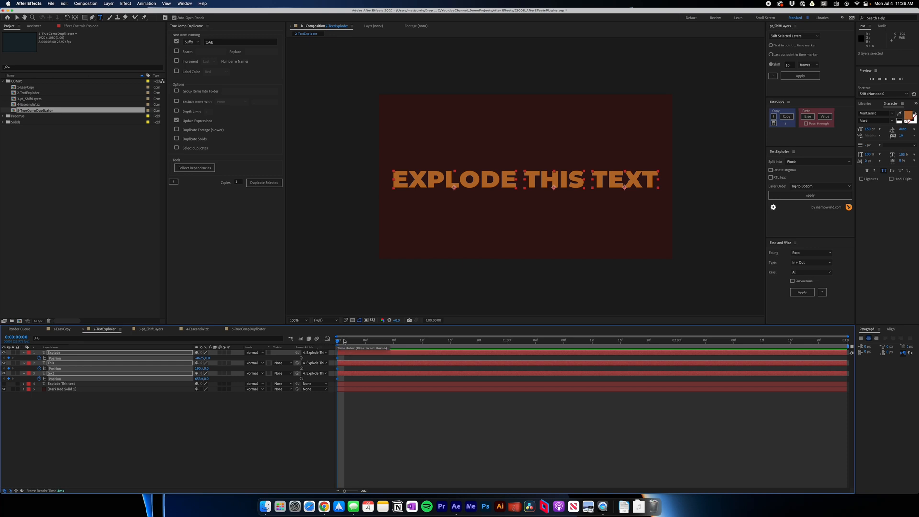
click(416, 340)
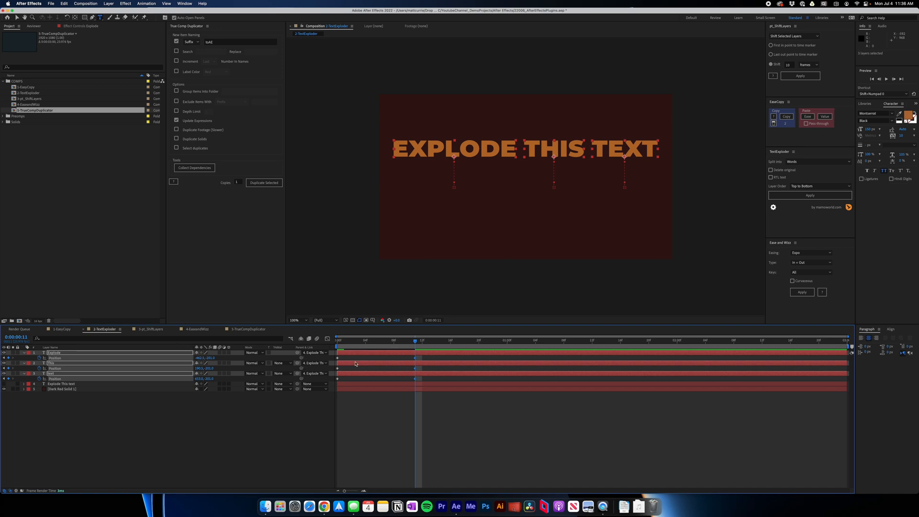
click(313, 353)
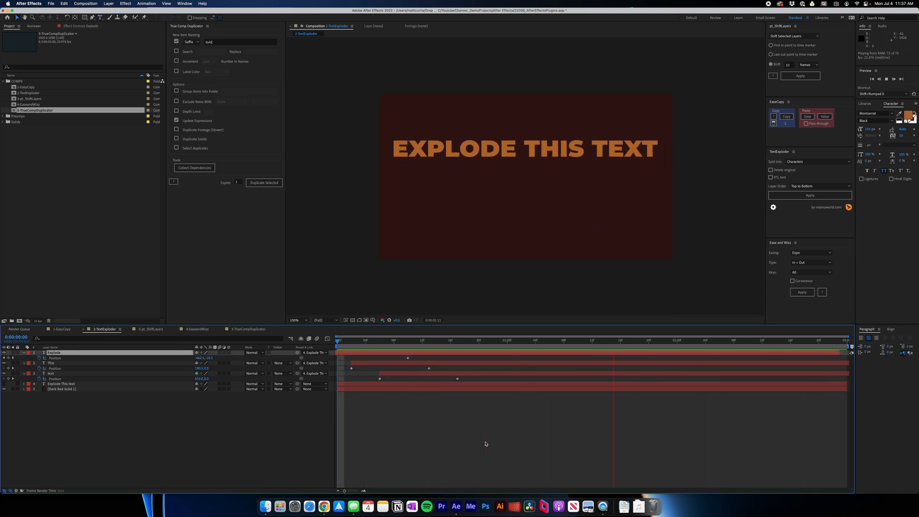
Bring up the TextExploder V2 product page on aescripts.com in the browser.
click(450, 340)
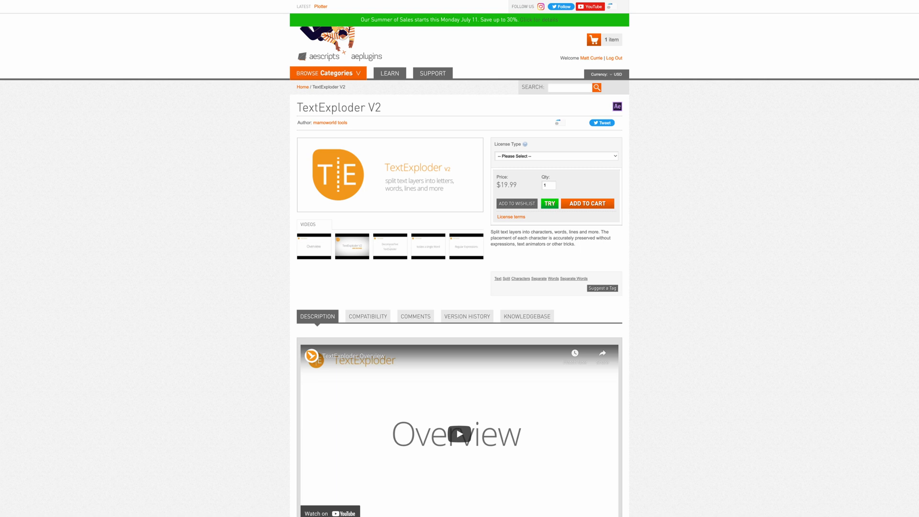
Scroll through the aescripts developer listings before returning to the pt_ShiftLayers comp.
scroll(down, 3)
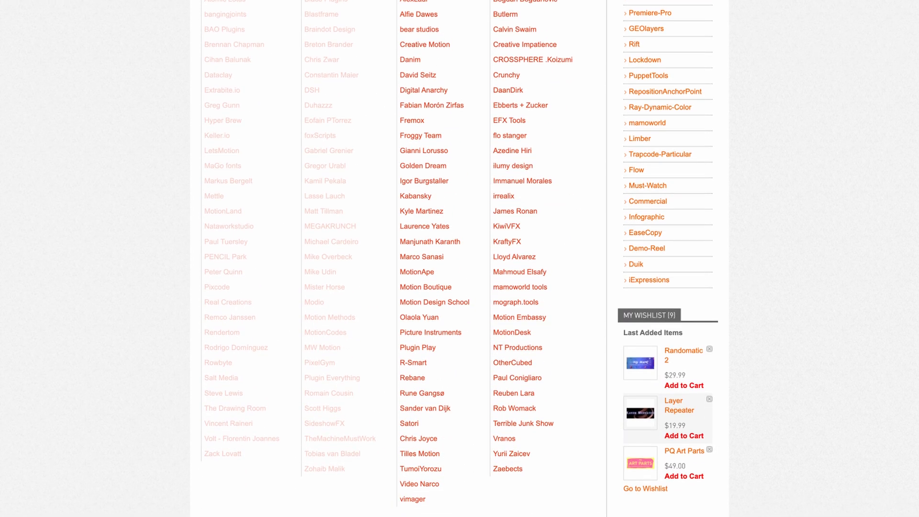
scroll(down, 3)
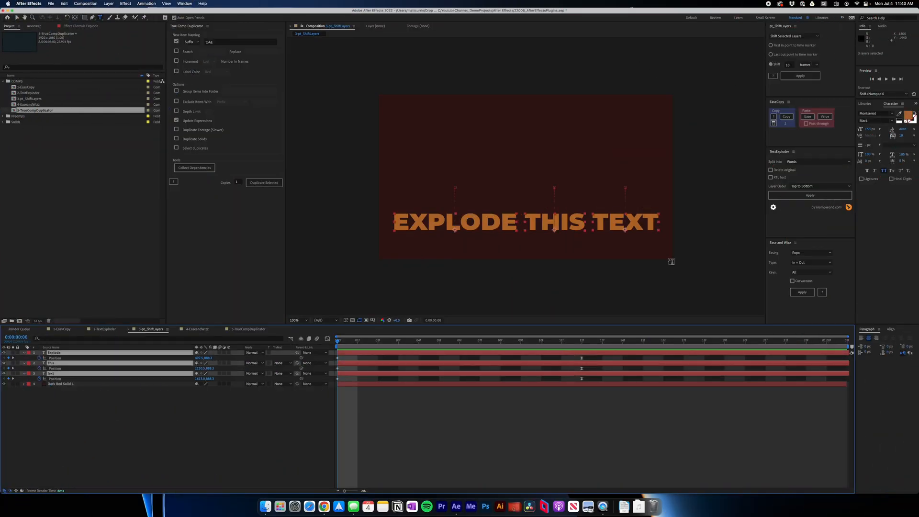
Shift the word layers later with pt_ShiftLayers, undo it, and list the Shift/Stagger modes.
click(800, 76)
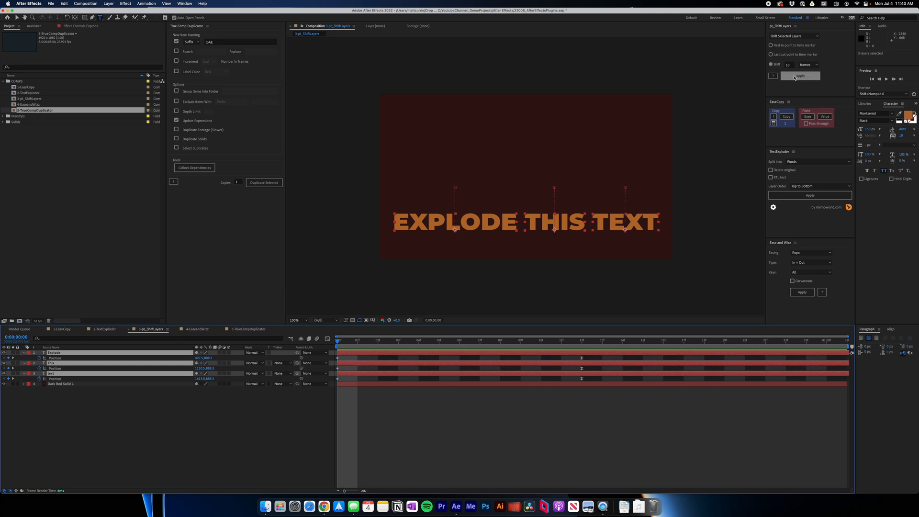
click(801, 76)
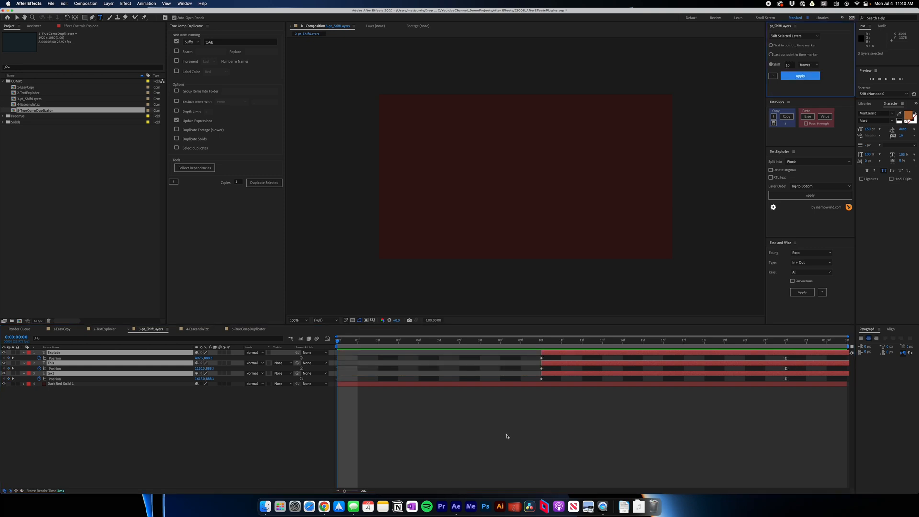
click(801, 76)
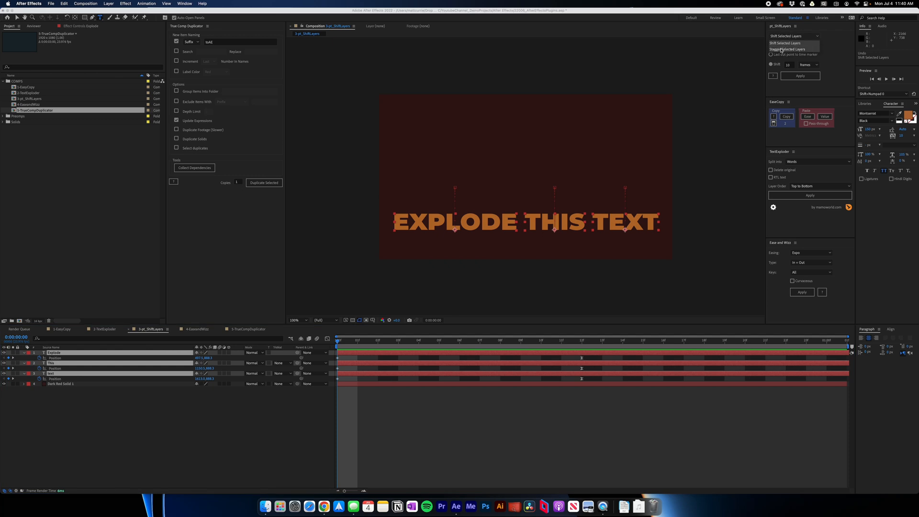
Stagger the selected word layers, then move to the 4-EaseandWizz comp with the pink circle.
click(787, 49)
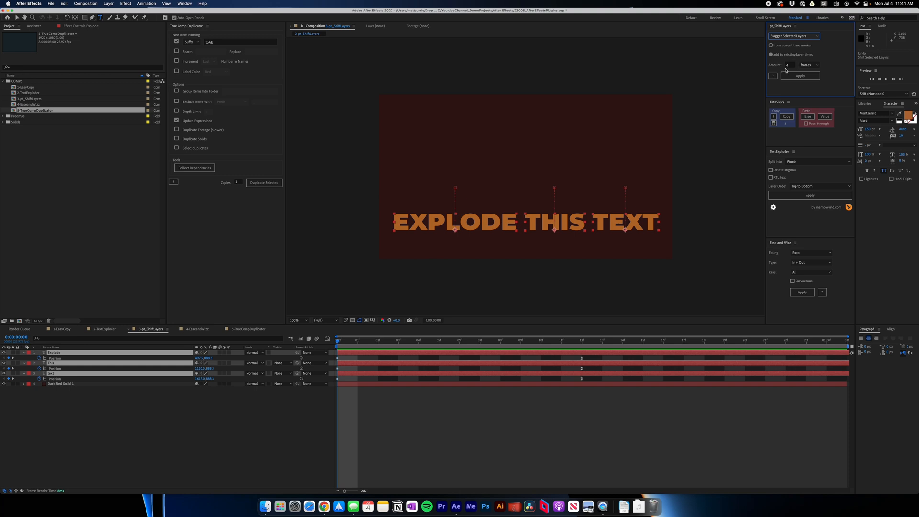
click(800, 76)
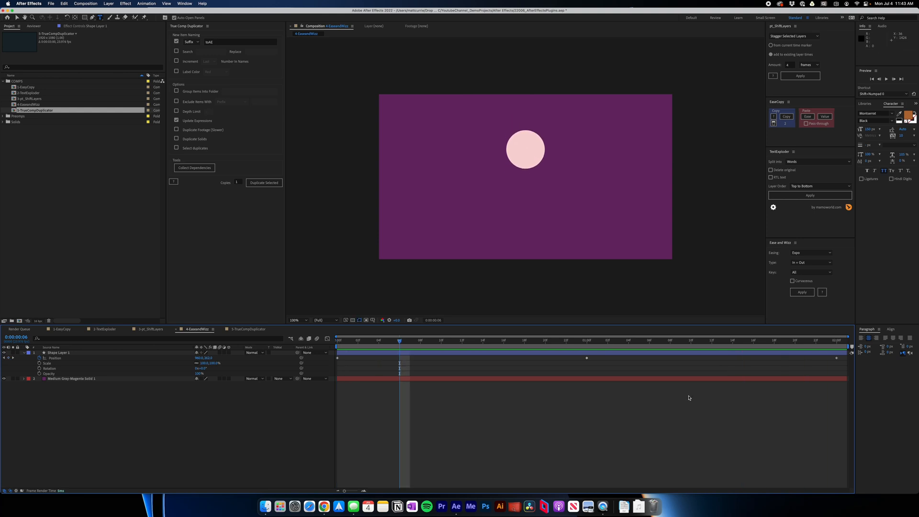
Choose Bounce as the Ease and Wizz easing style for the circle's keyframes.
click(812, 253)
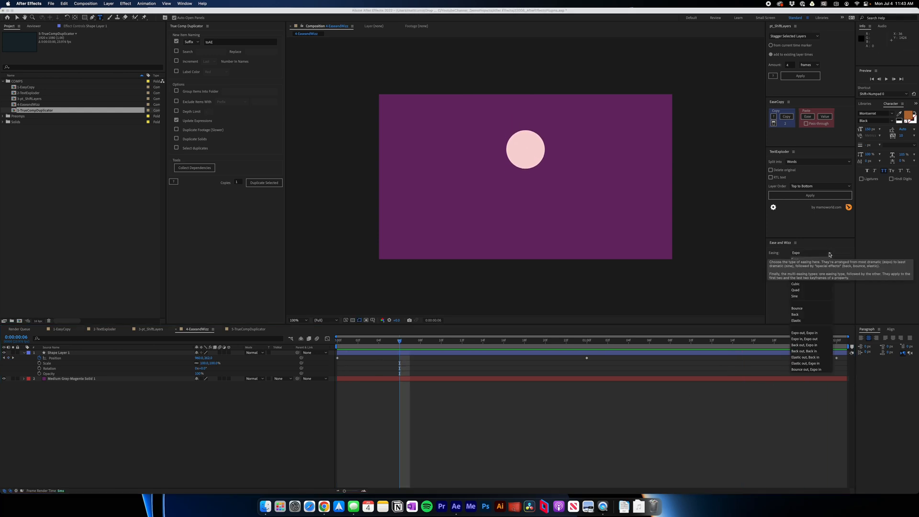
click(810, 253)
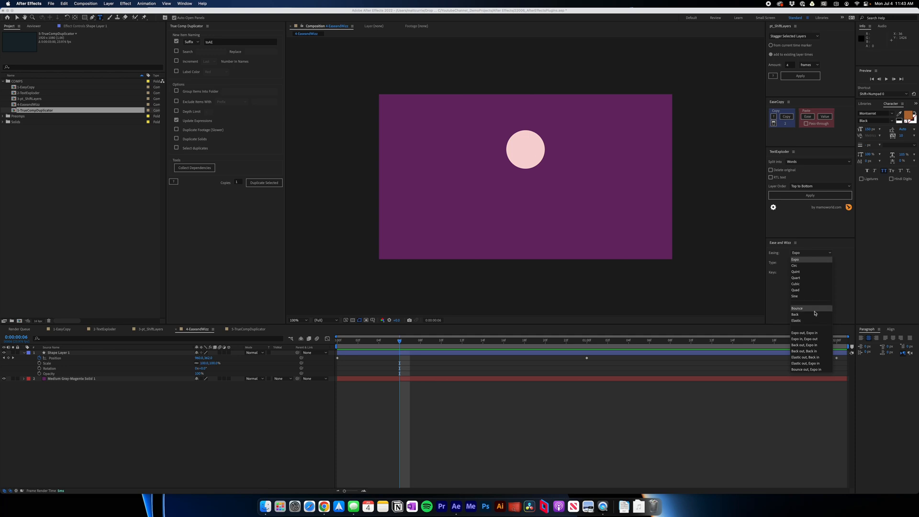
mouse_move(809, 320)
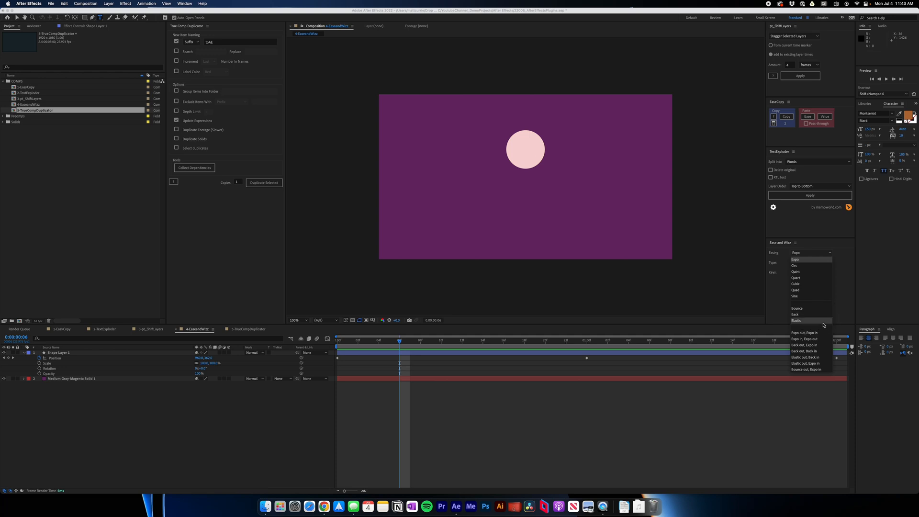
mouse_move(813, 311)
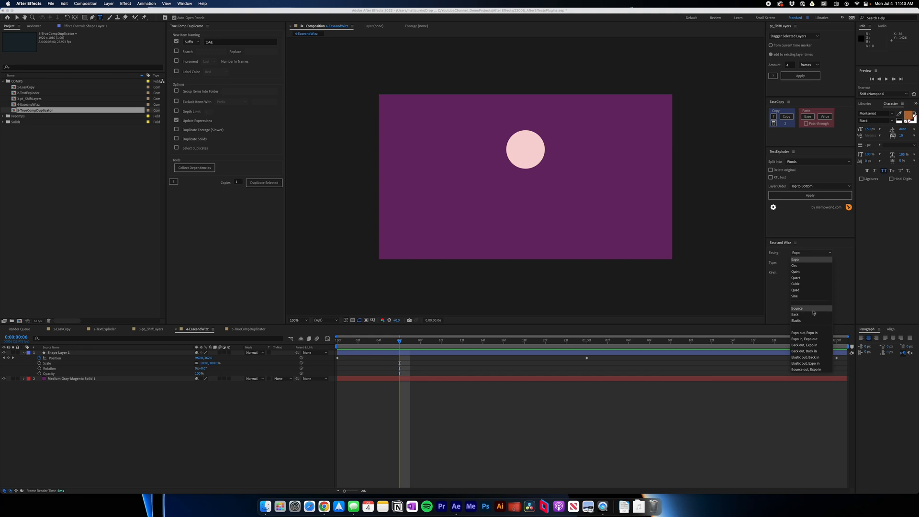
click(798, 308)
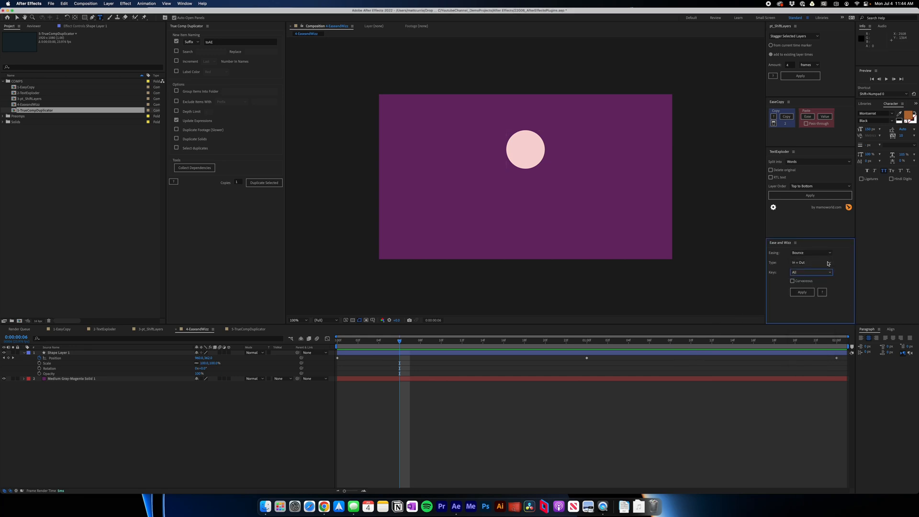
mouse_move(828, 272)
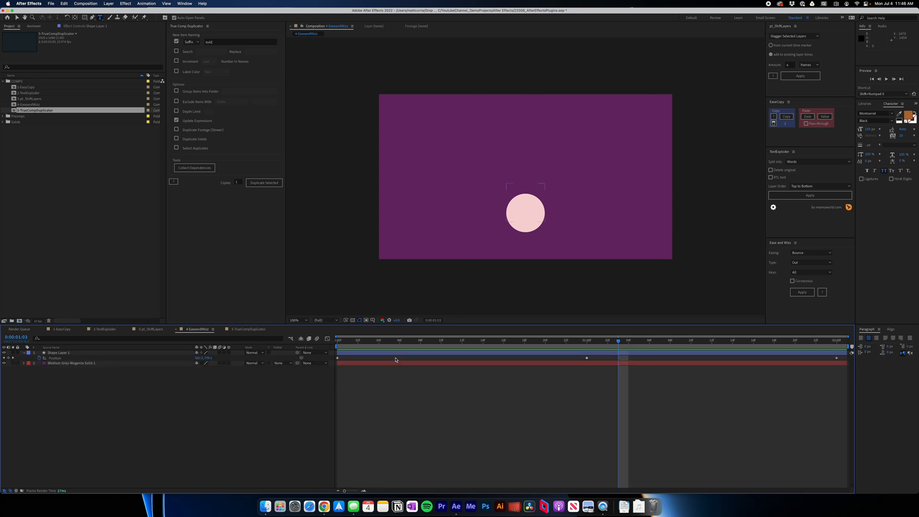
Apply Bounce Out easing to Shape Layer 1 and move to the 5-TrueCompDuplicator comp.
click(58, 353)
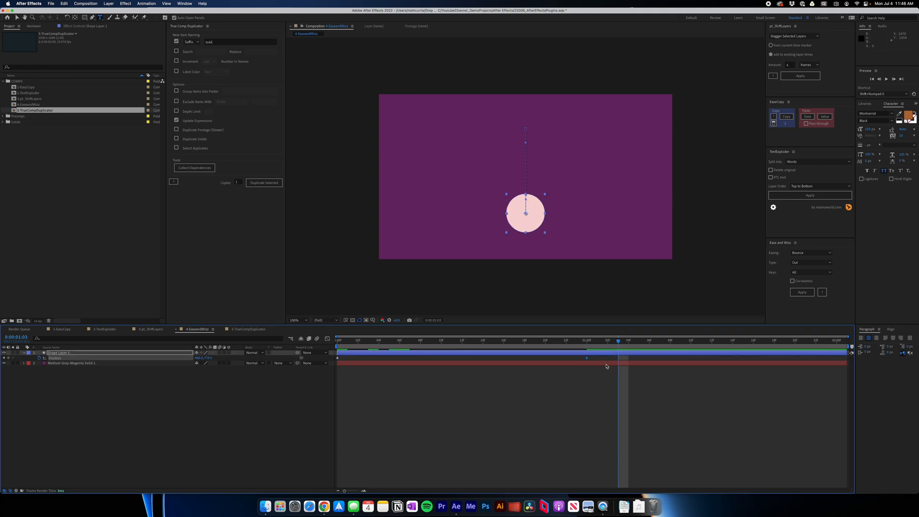
mouse_move(809, 264)
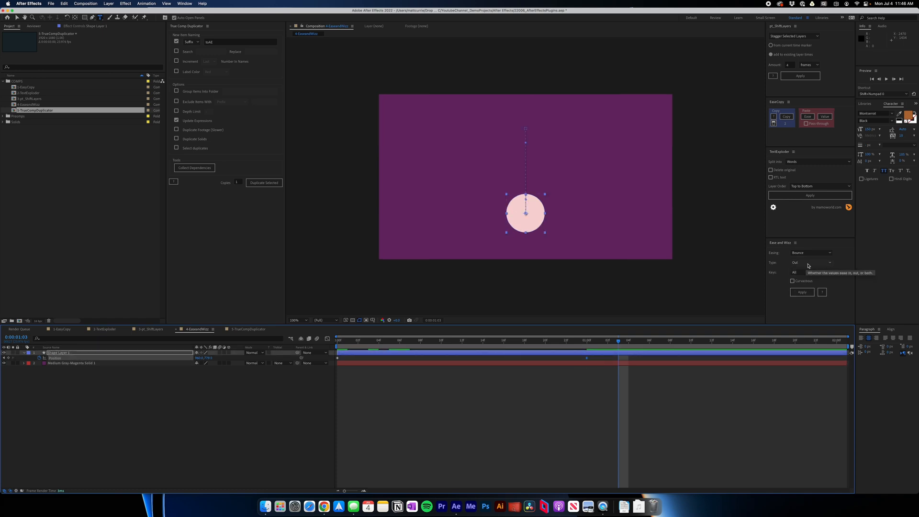
click(802, 292)
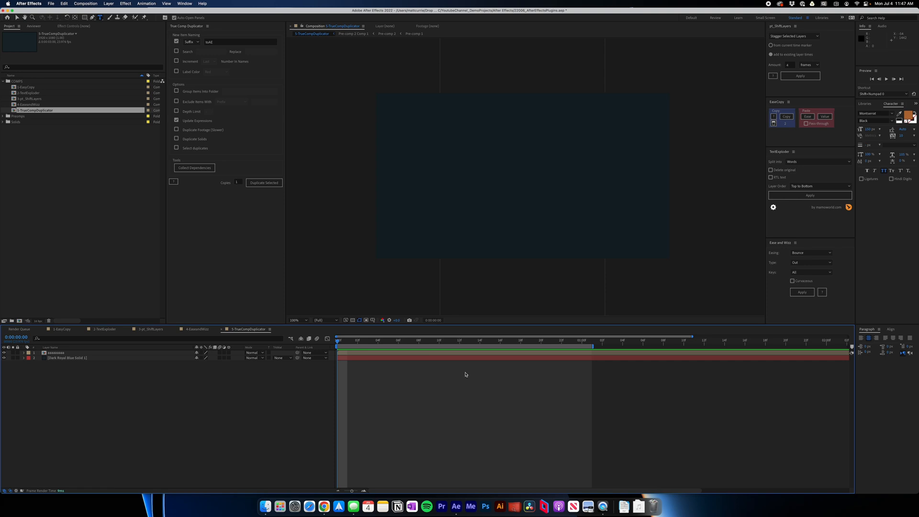
mouse_move(427, 376)
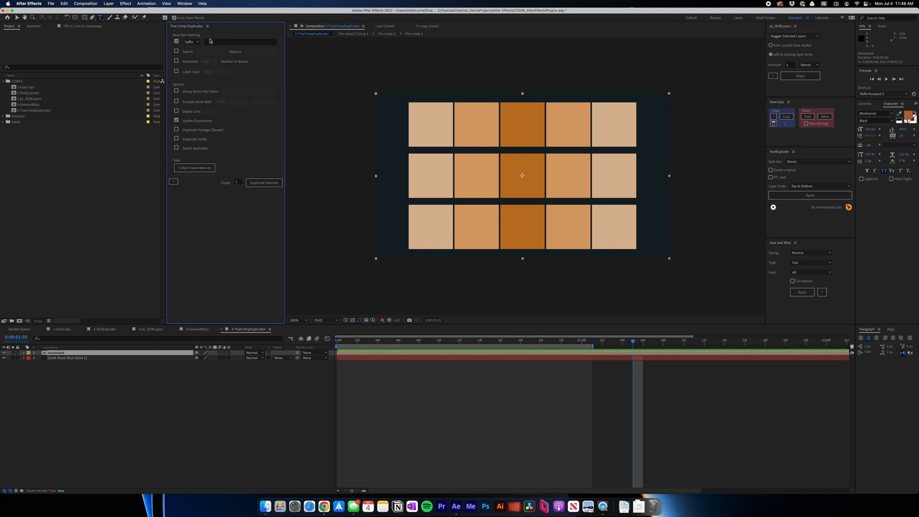
mouse_move(224, 41)
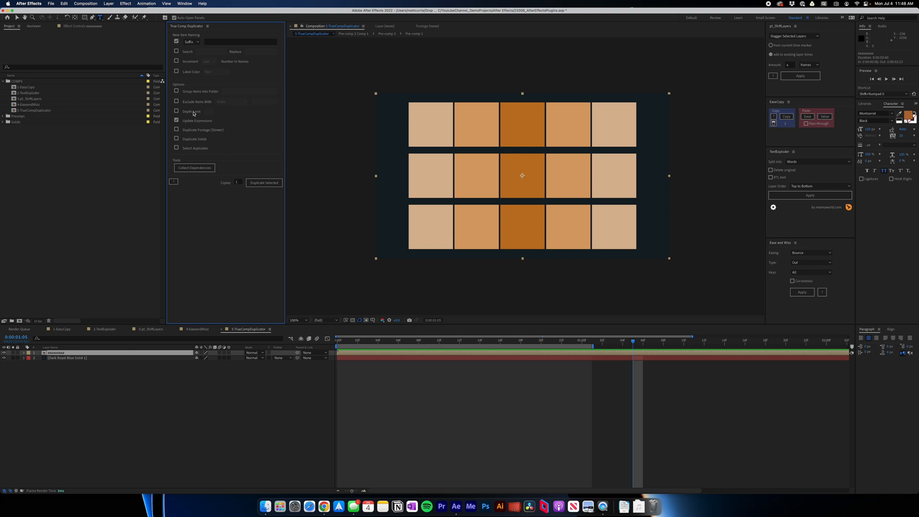
click(241, 42)
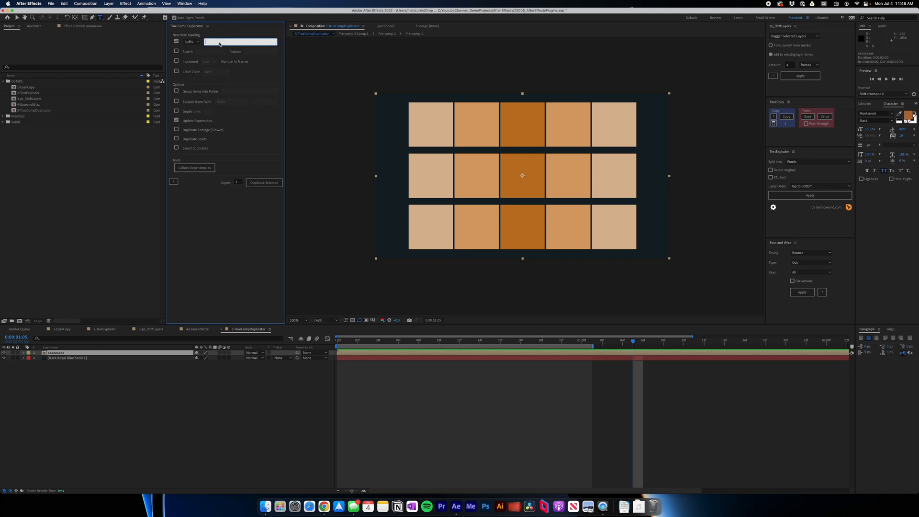
Duplicate the orange-squares comp and its nested comps with suffix 'v2' (7 items duplicated).
text(v2)
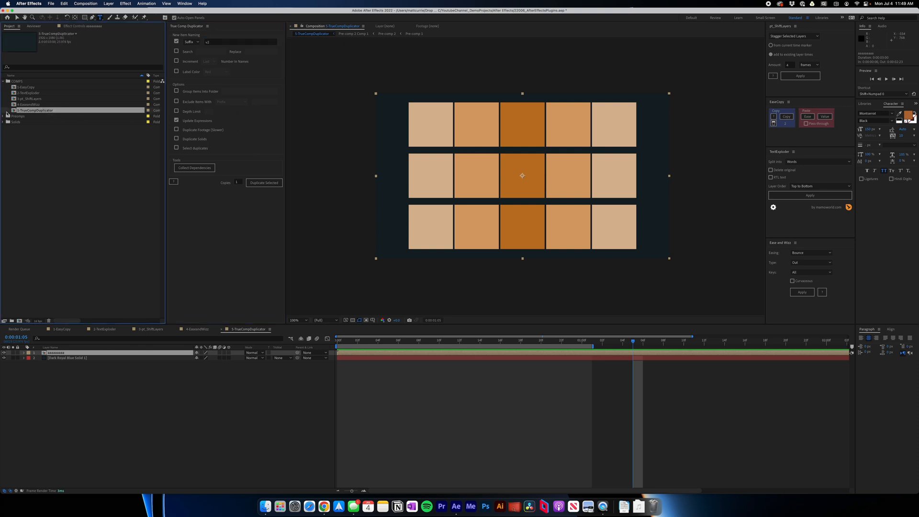
click(263, 183)
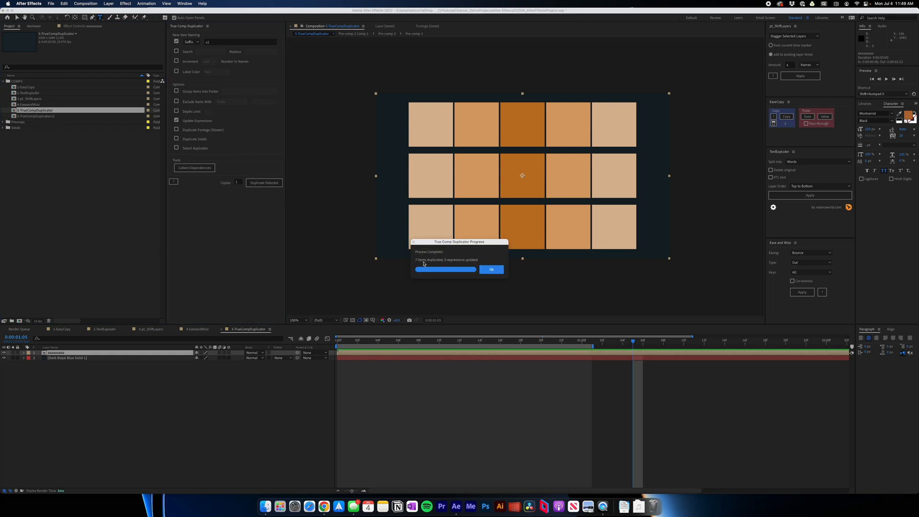
Give one square in the duplicated pre-comp a teal fill in place of orange.
click(492, 269)
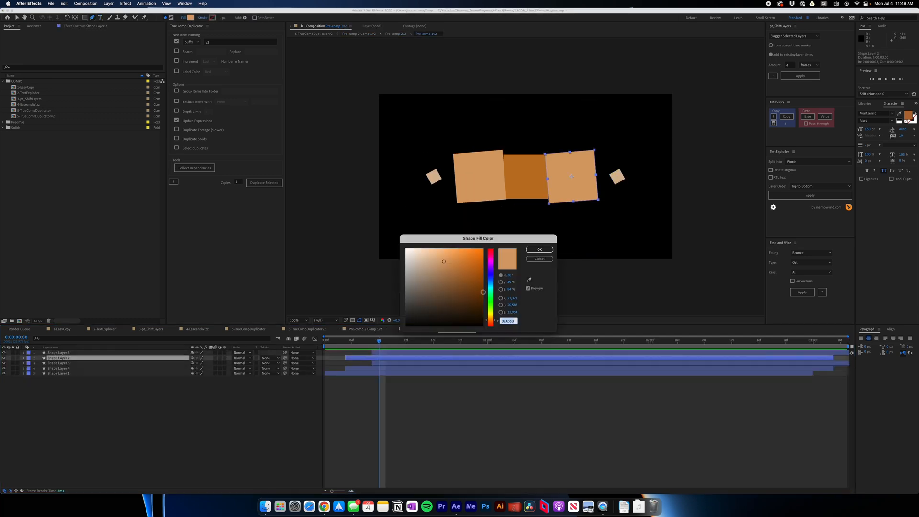
click(538, 249)
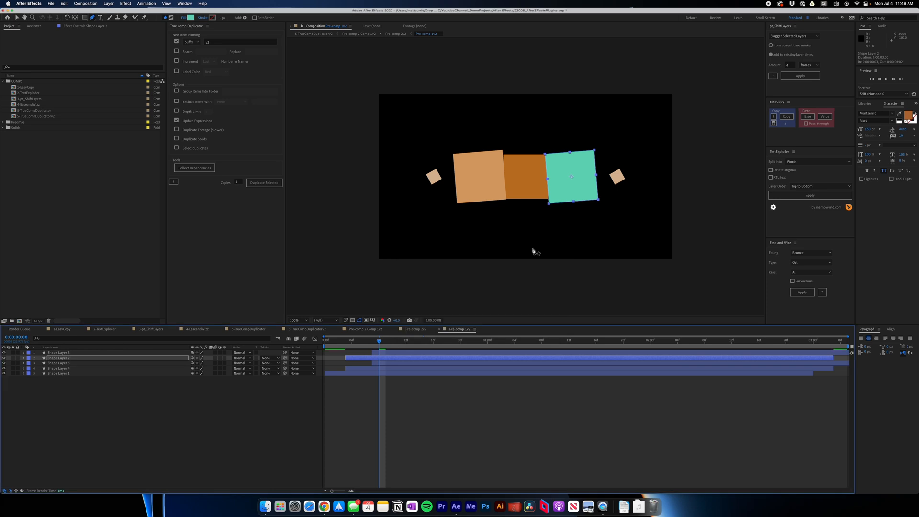